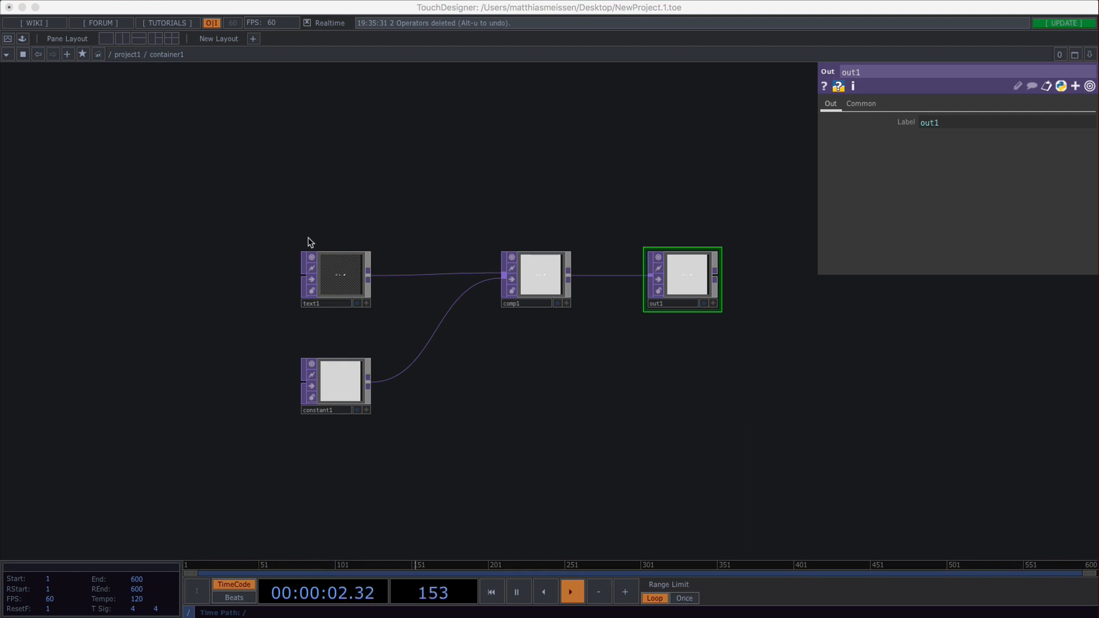
Step: Select text1 to show its parameters, with the container1 viewer showing 'derivative'
click(338, 280)
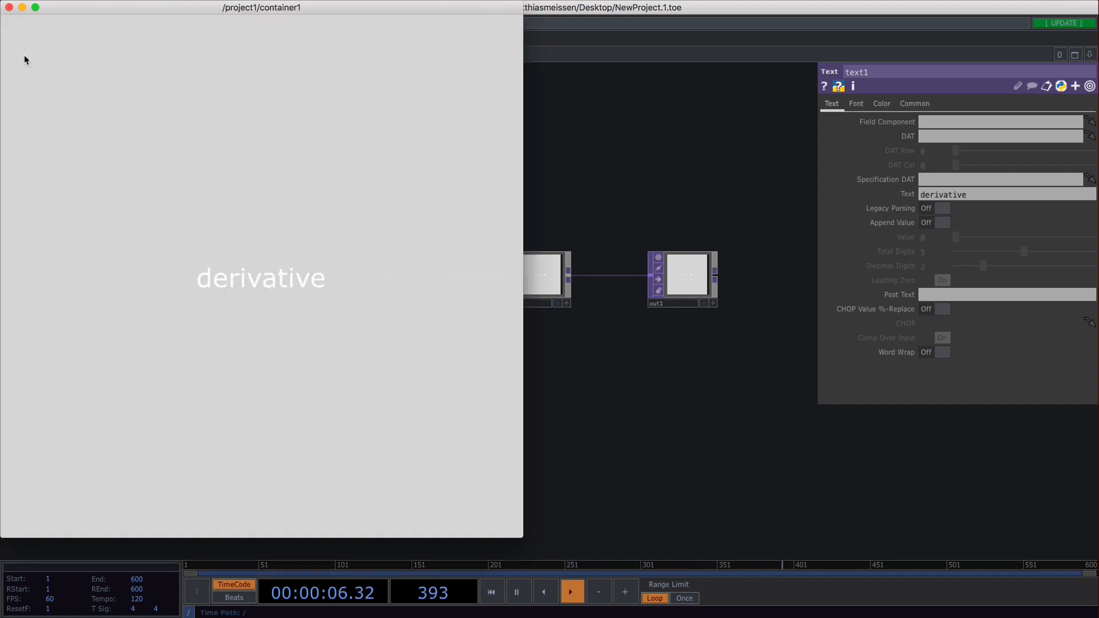
mouse_move(781, 187)
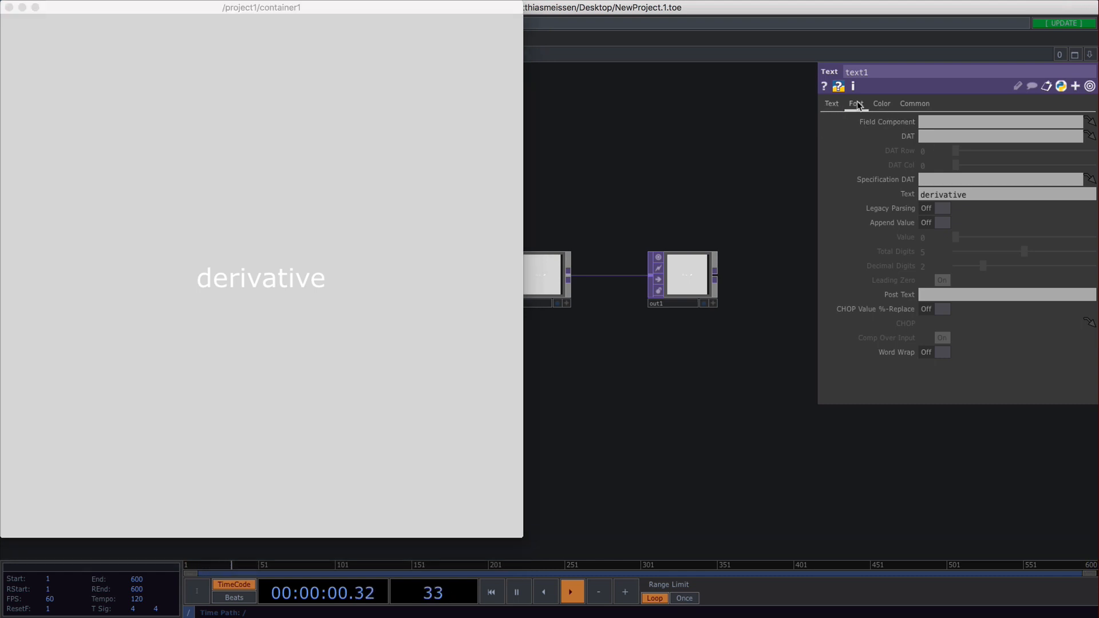
Step: Raise text1's Font Size X so 'derivative' appears much larger
click(856, 103)
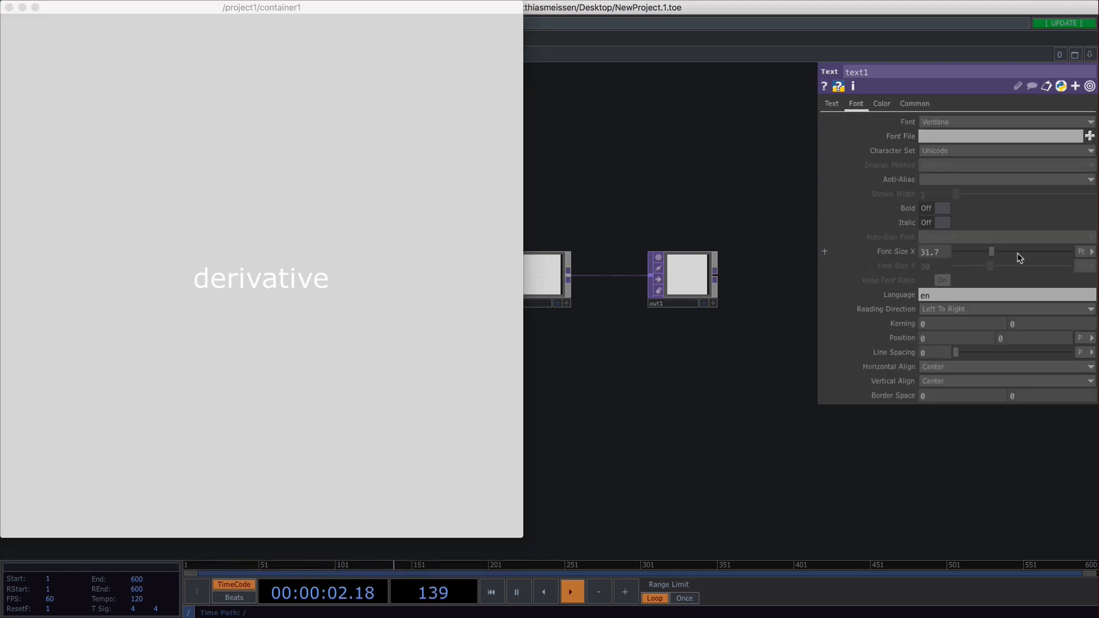
click(831, 103)
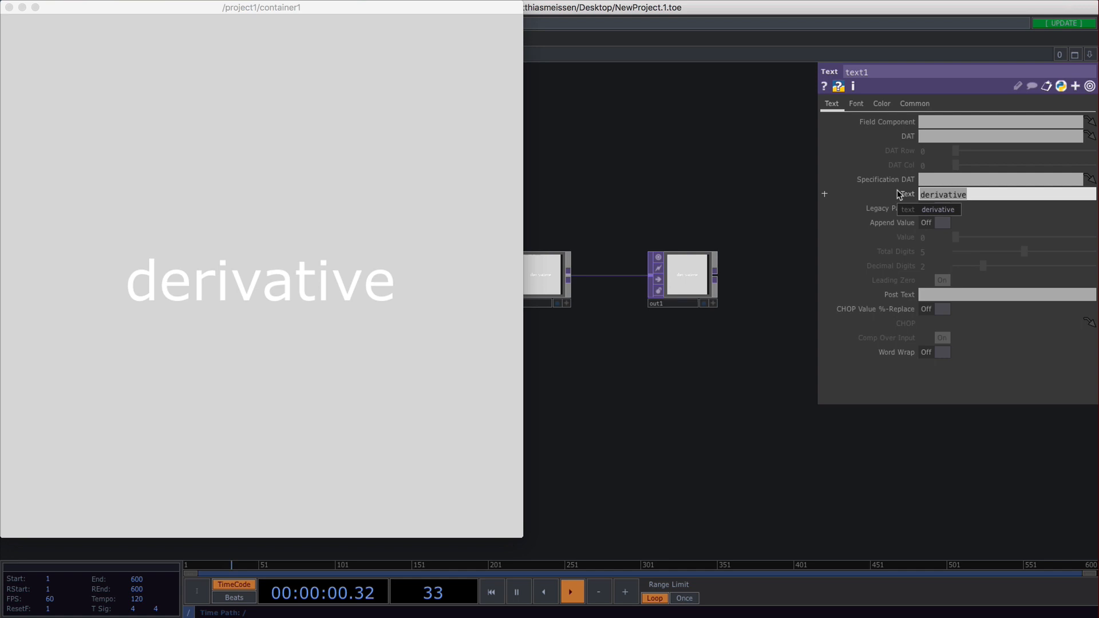
Step: Try several Text values ('hello friends', 'pizza', 'derivative') and set Post Text to ' is great'
text(hello frie)
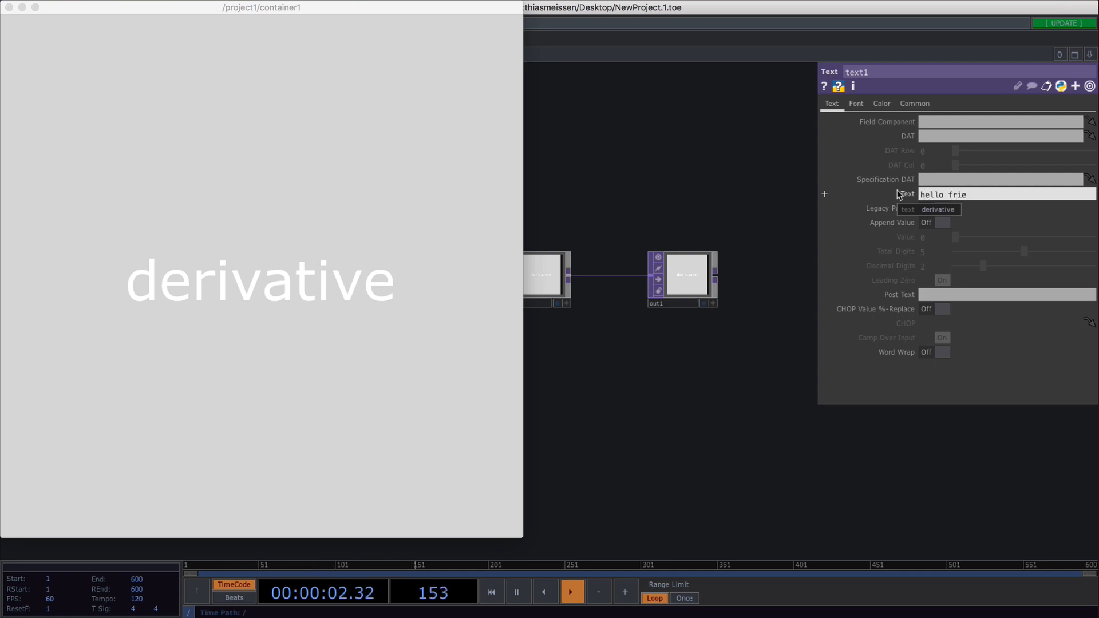
text(nds)
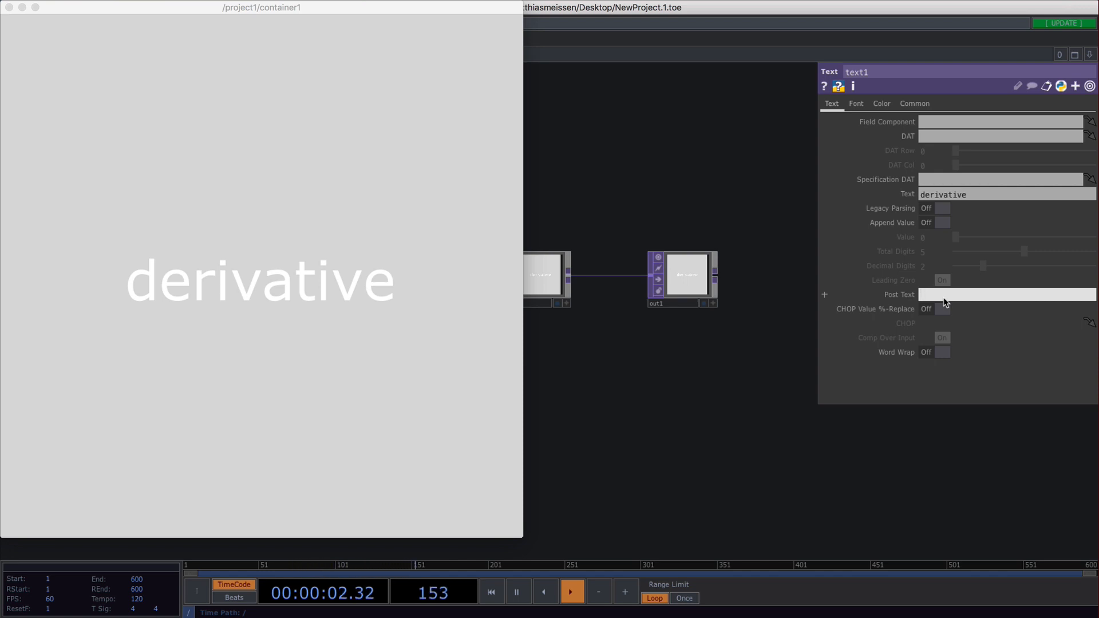
text(is great)
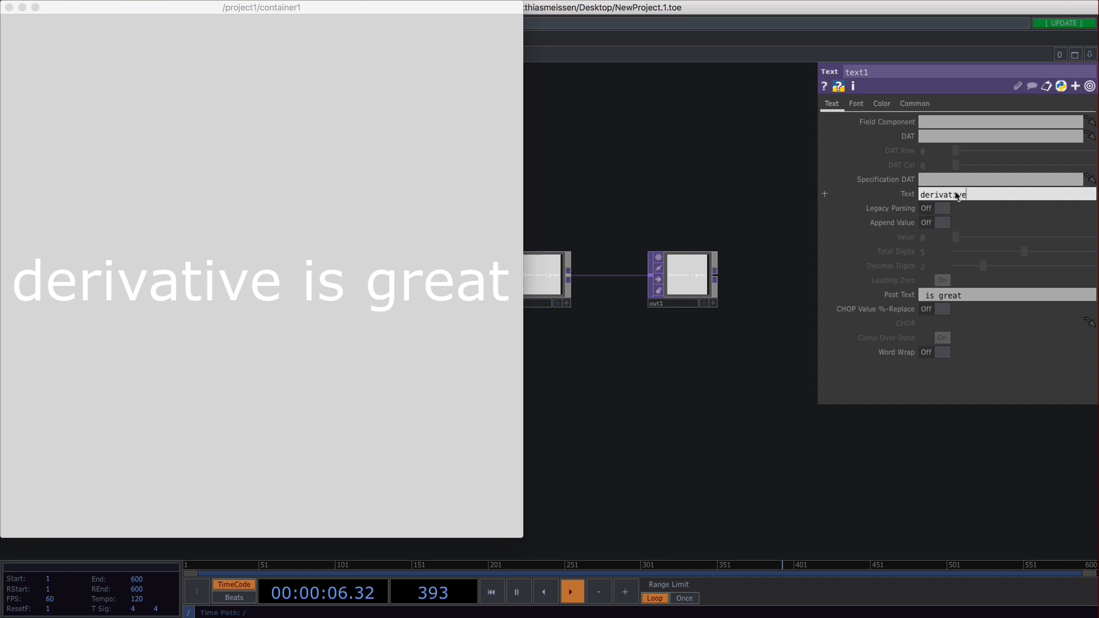
text(pizza)
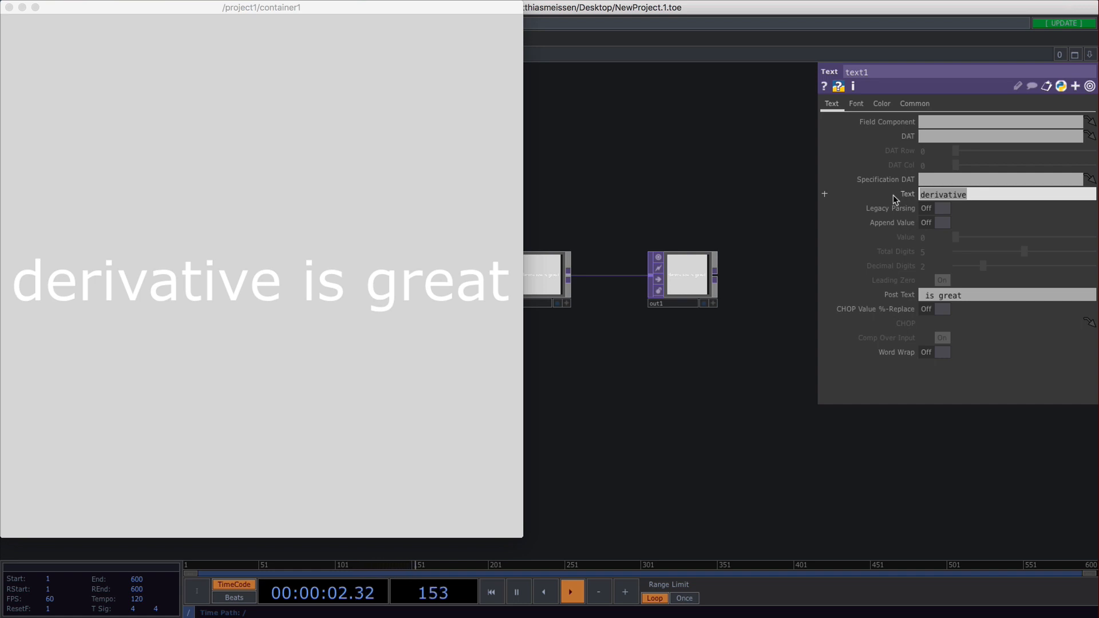
text(derivative)
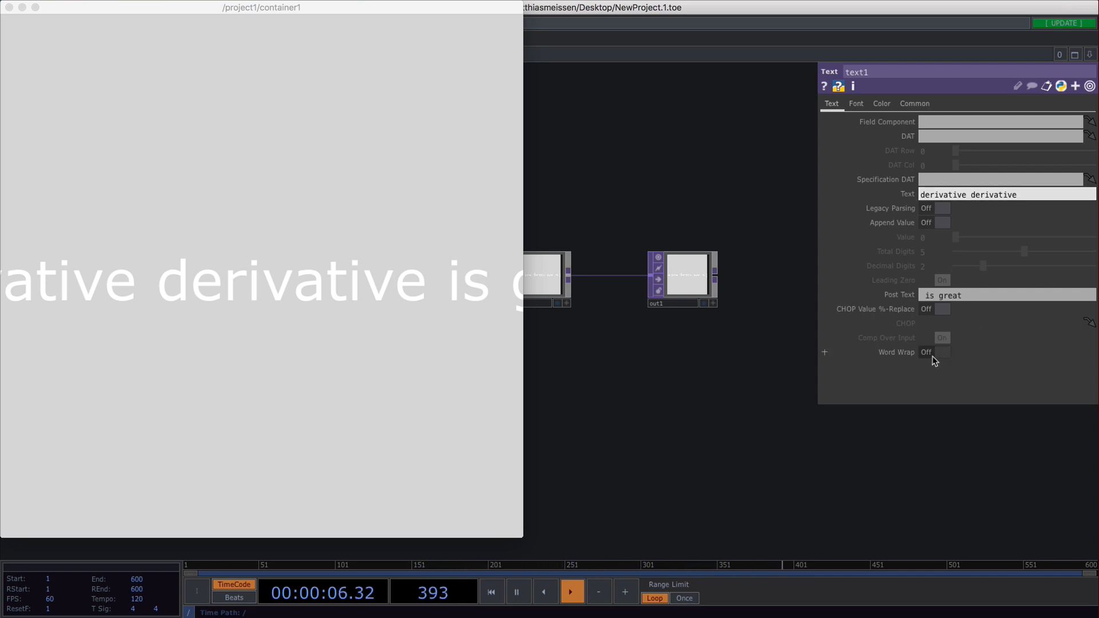
Step: Turn Word Wrap on, then open the Font dropdown on the Font page
click(943, 352)
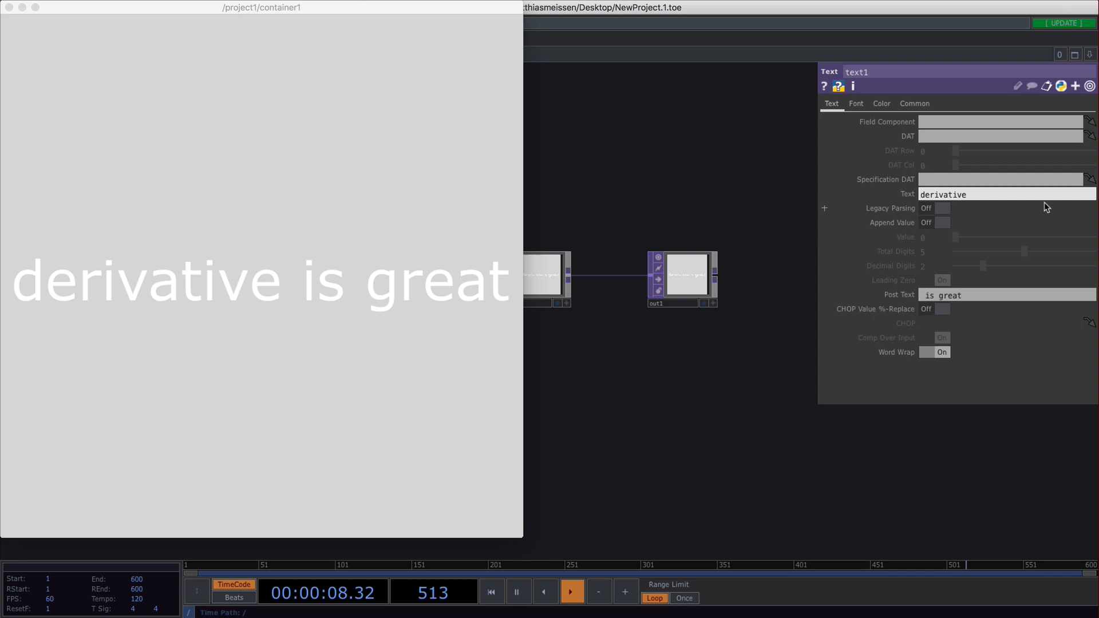
click(856, 103)
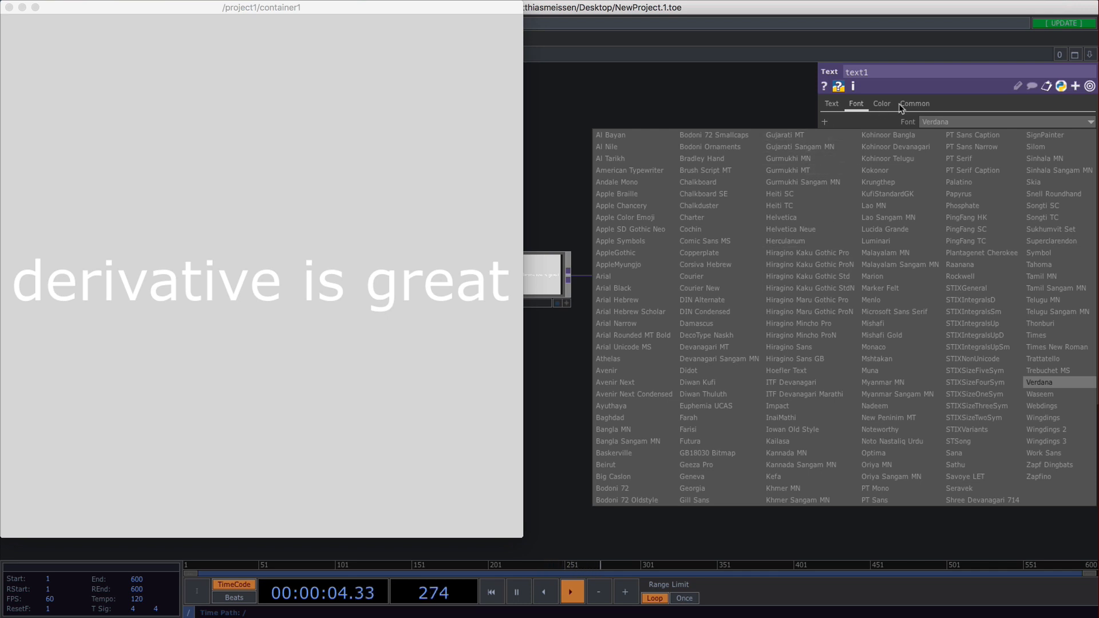
mouse_move(953, 105)
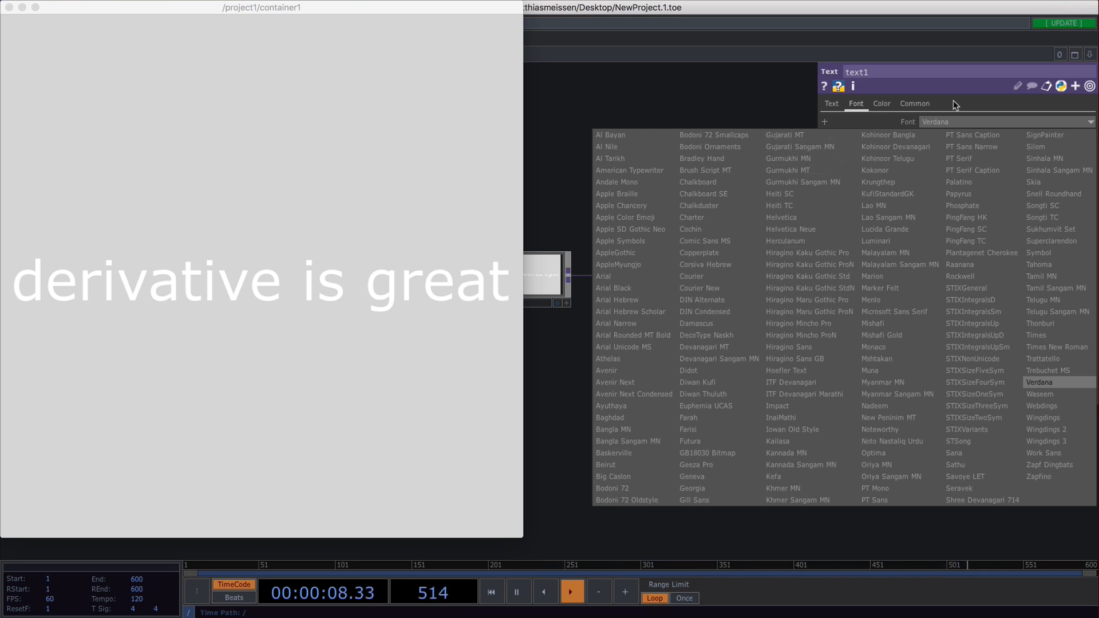
Step: Close the font list and load a custom font file from disk
click(1038, 382)
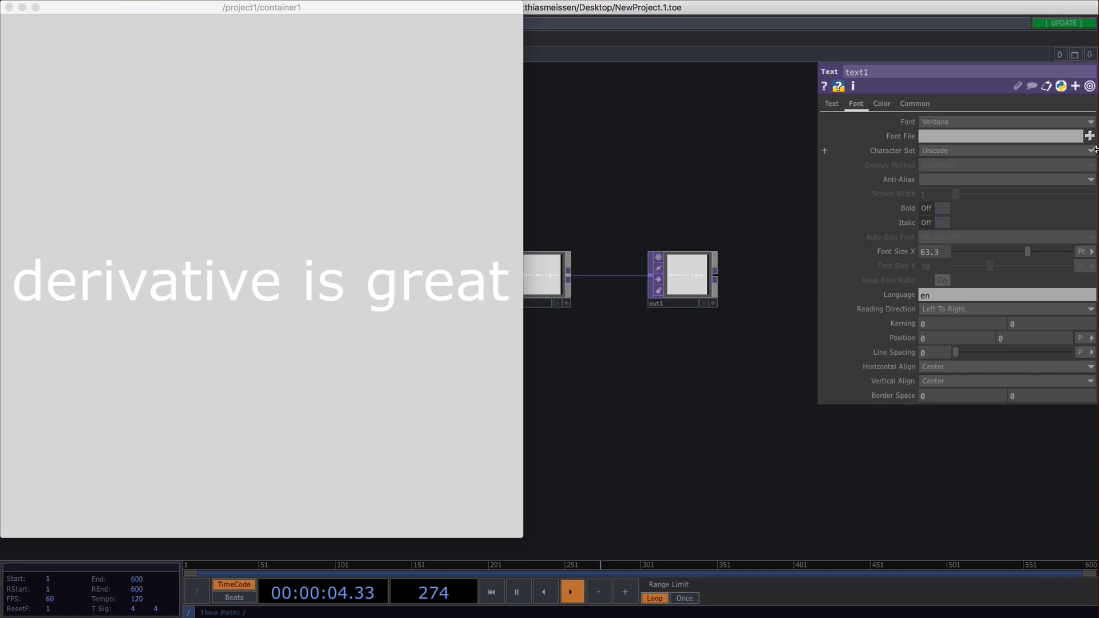
click(1090, 136)
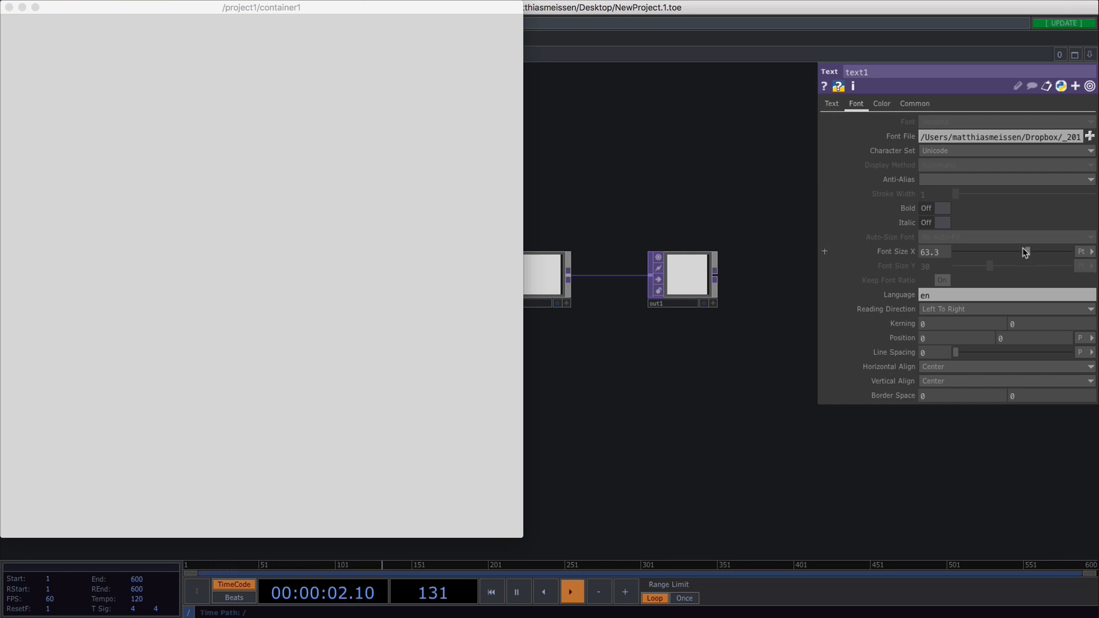
Step: Experiment with the Text and Post Text fields and clear Font File to restore Verdana
click(832, 103)
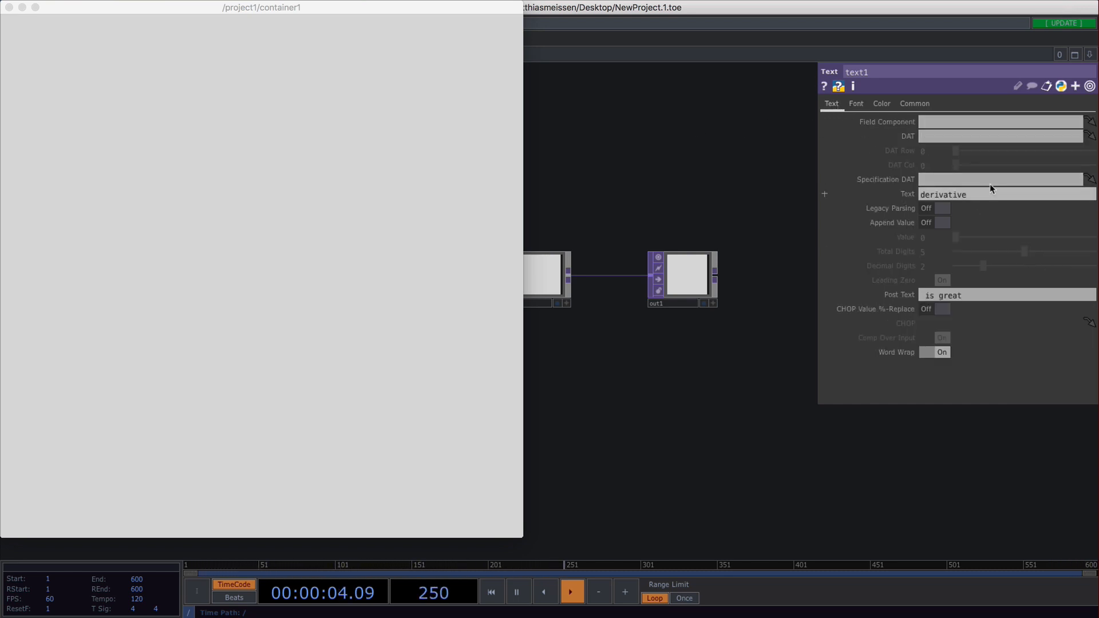
text(a)
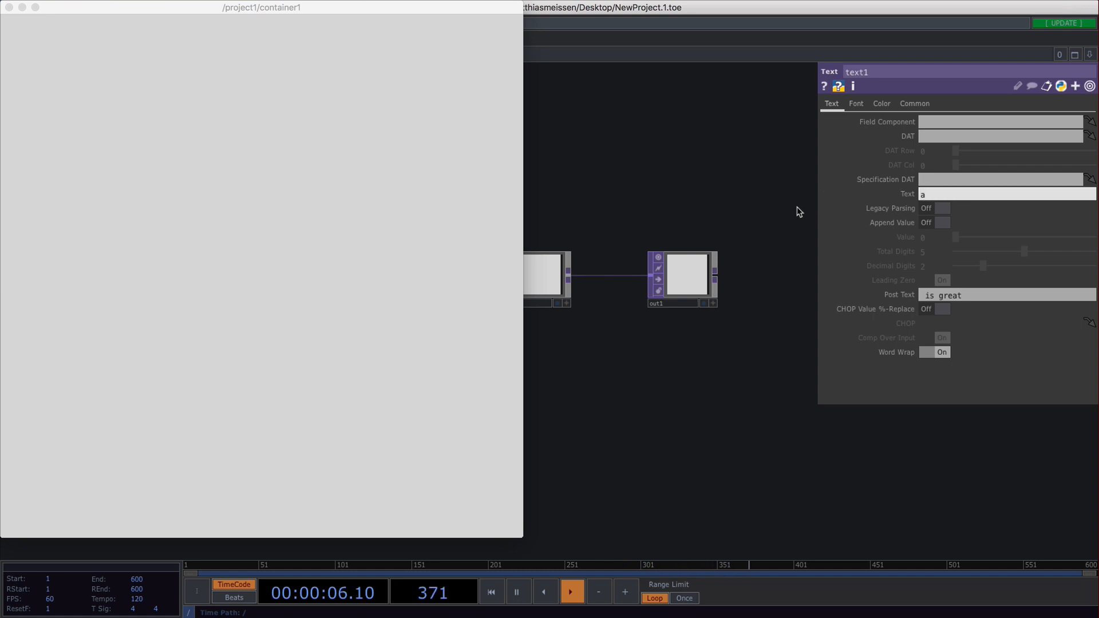
triple_click(1006, 295)
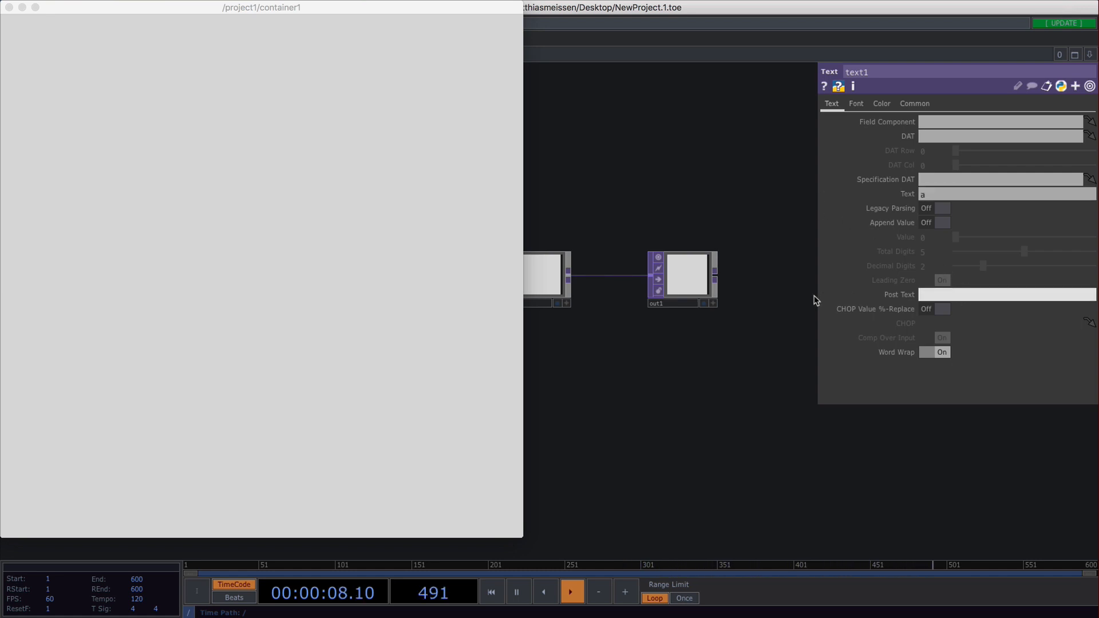
click(856, 103)
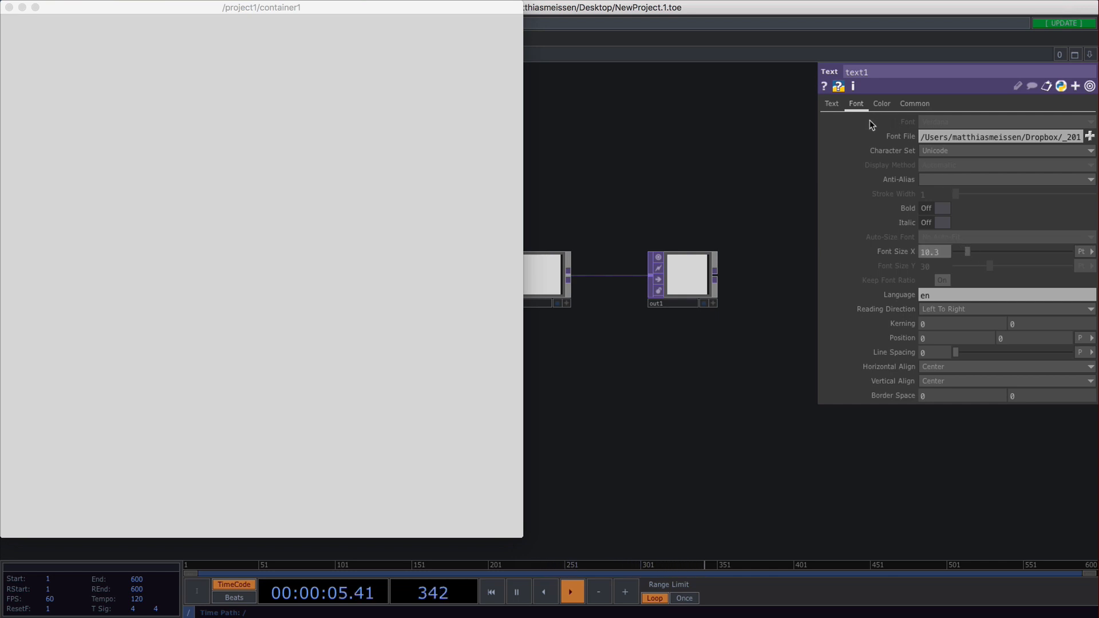
click(831, 103)
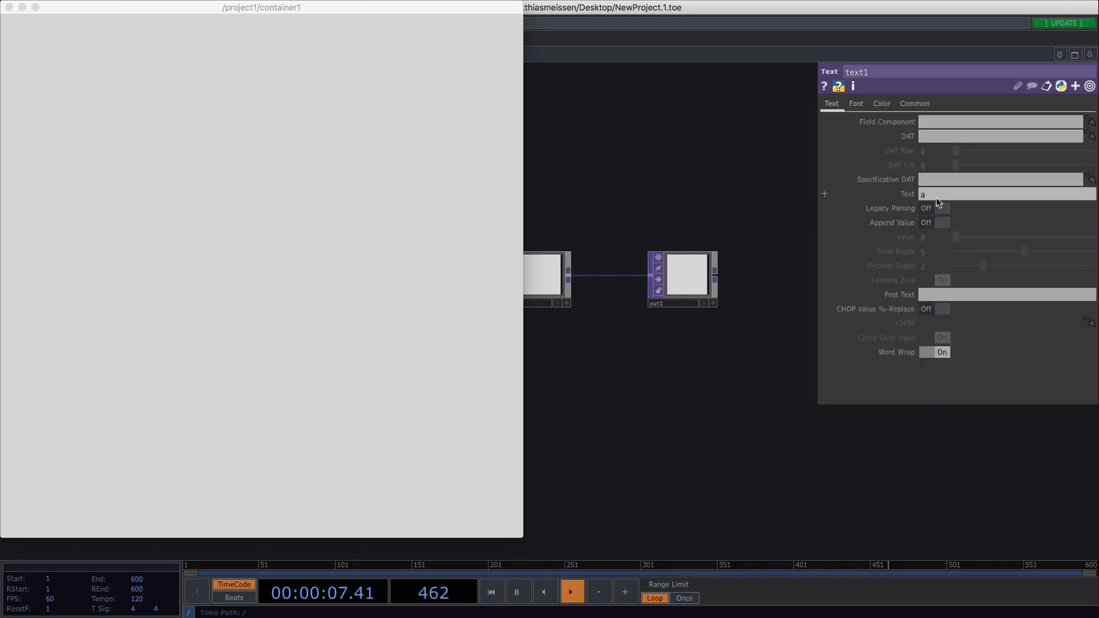
text(A)
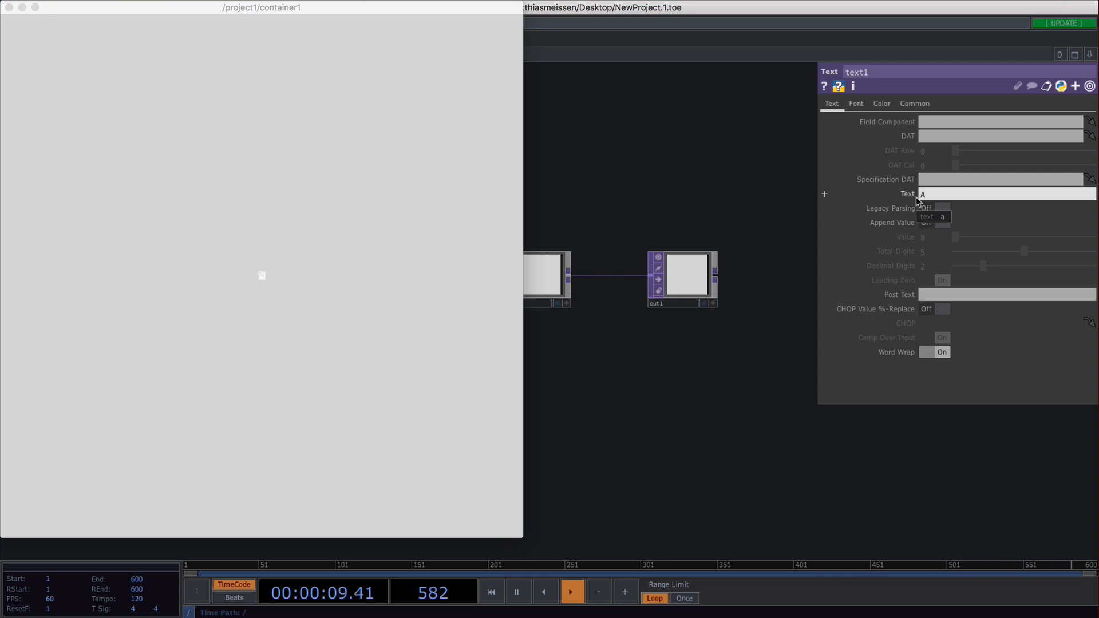
click(855, 103)
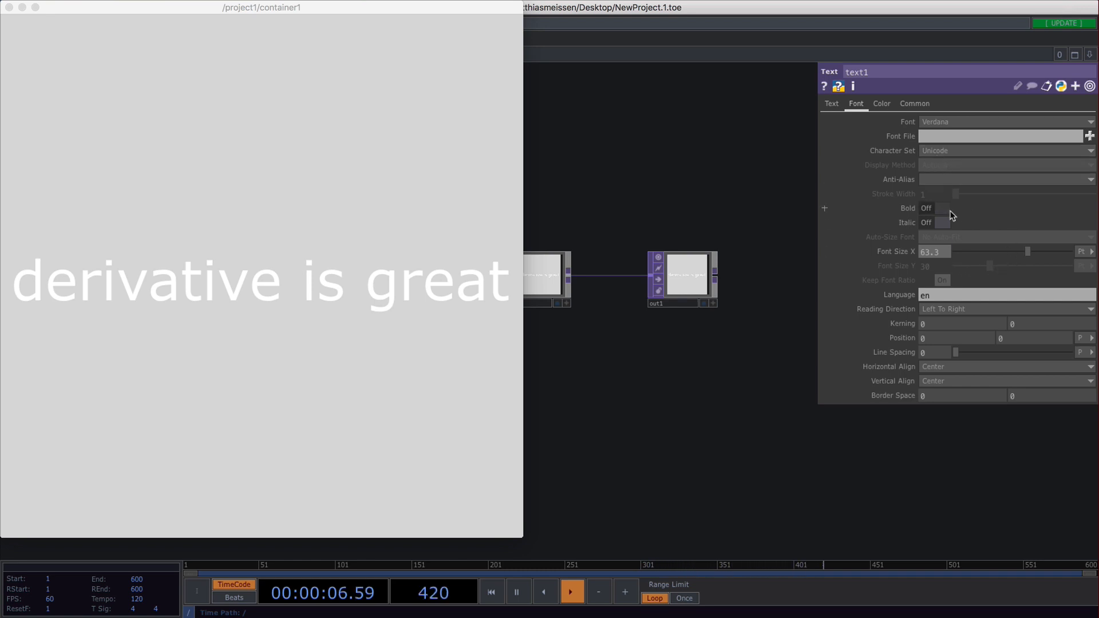
Step: Turn Bold on and switch Font Size X units to a fraction
click(941, 208)
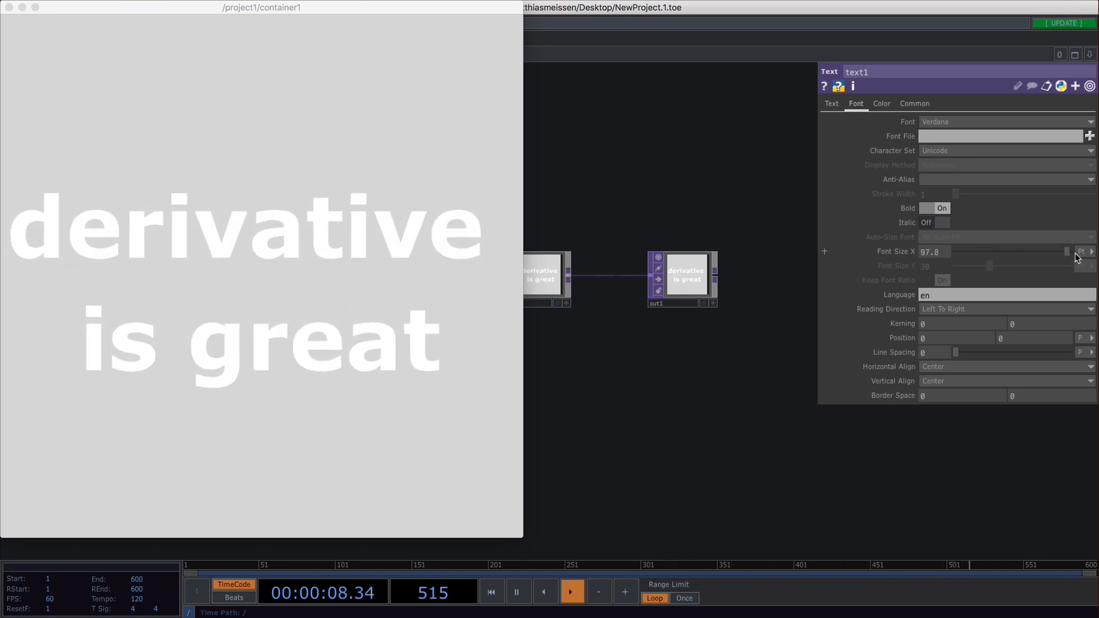
click(1082, 251)
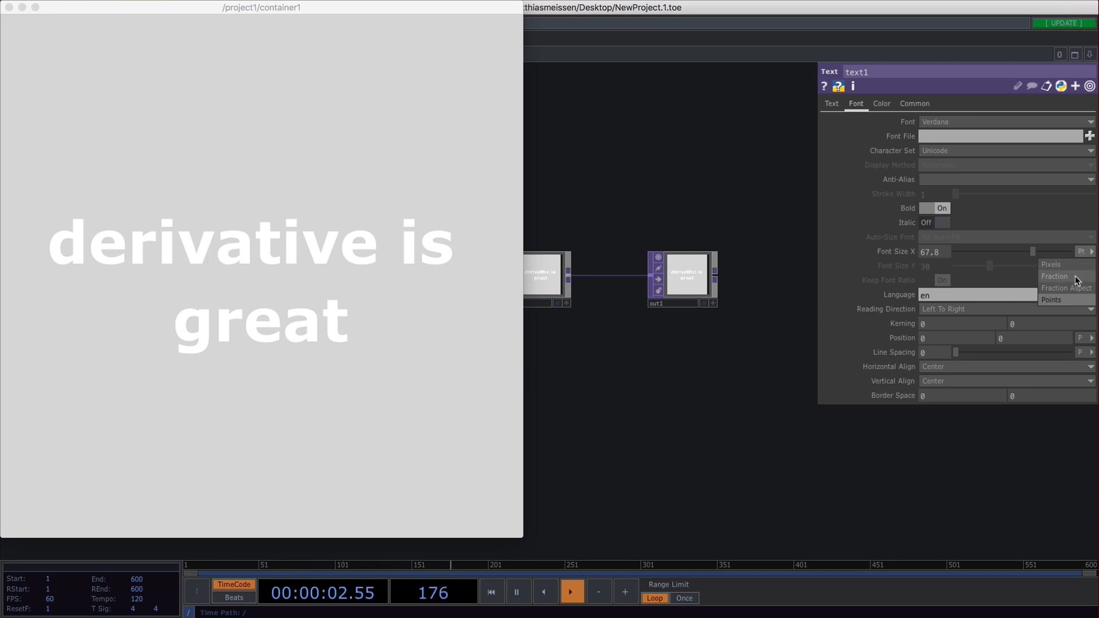
click(1055, 276)
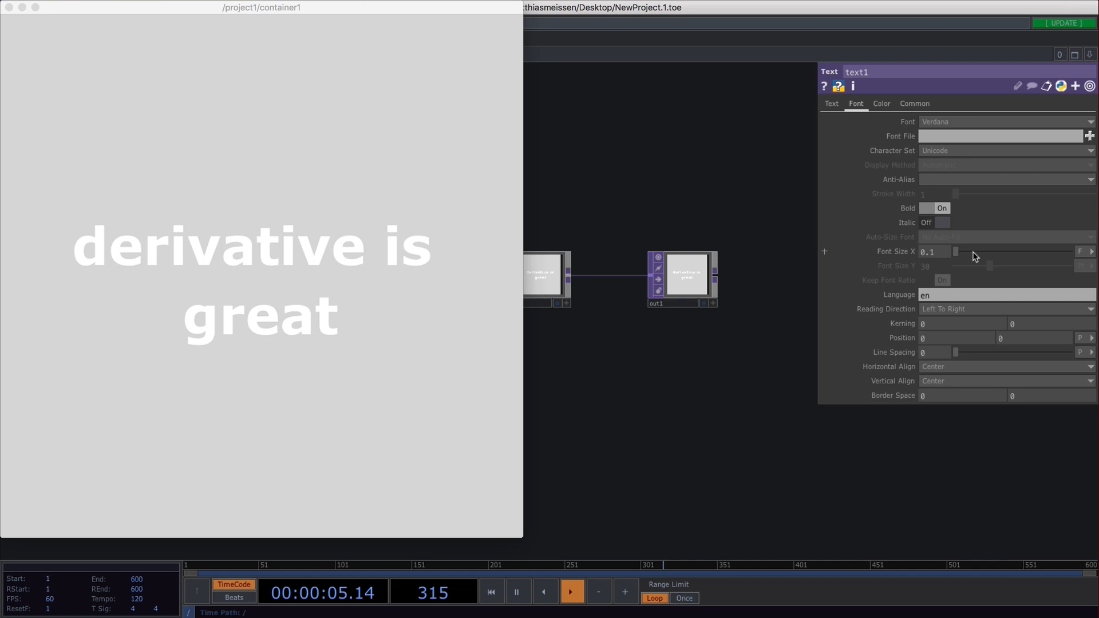
mouse_move(851, 240)
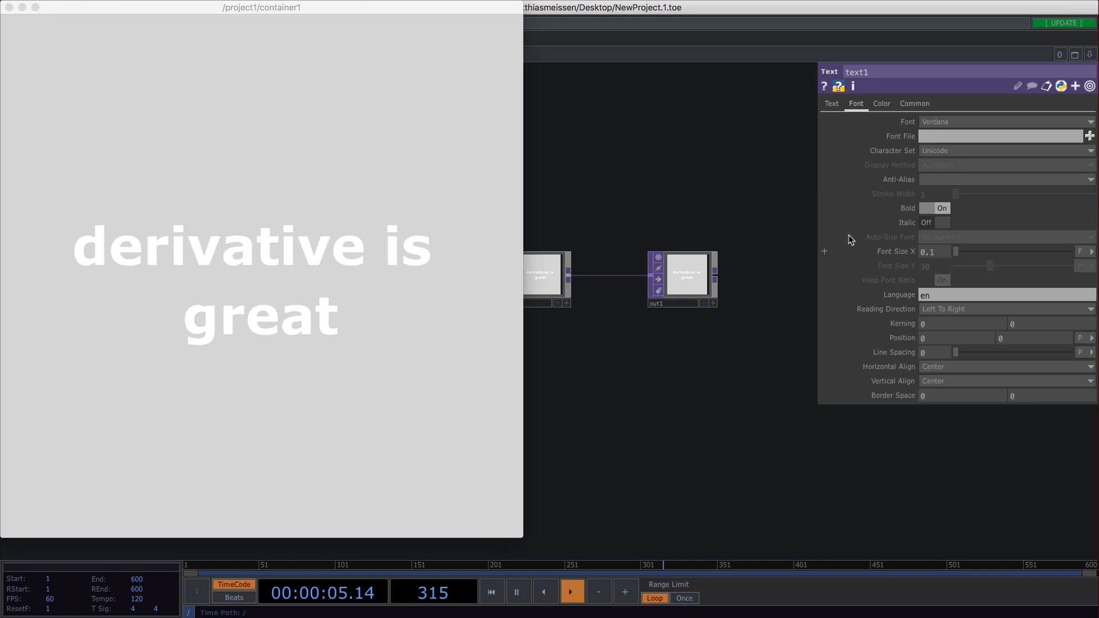
mouse_move(894, 300)
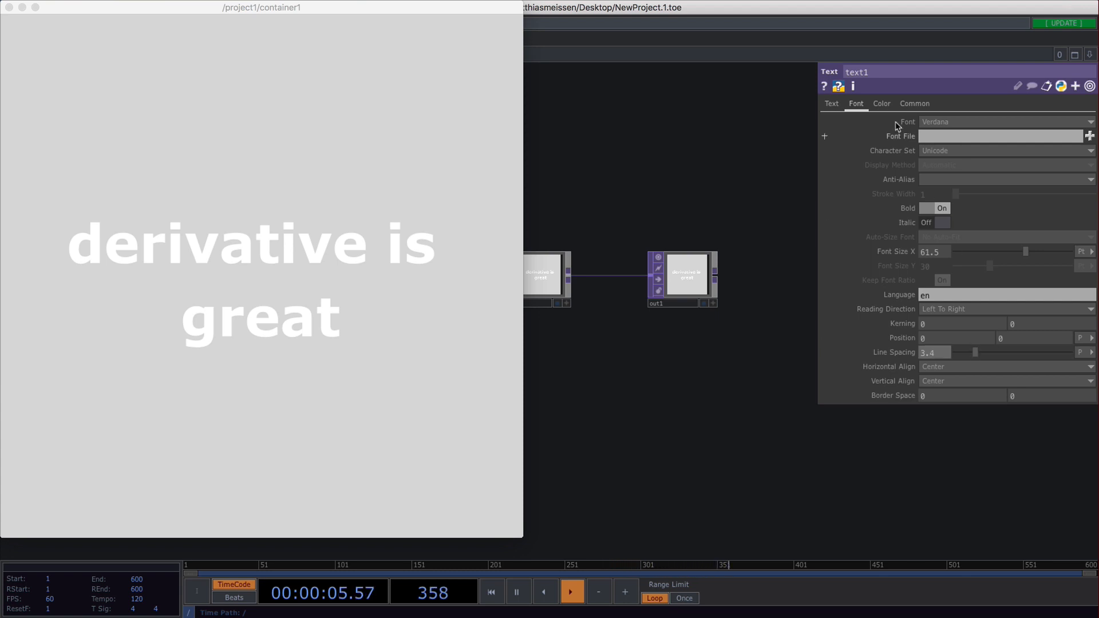
Step: Set the font colour to dark grey (about 0.205) on the Color page
click(881, 103)
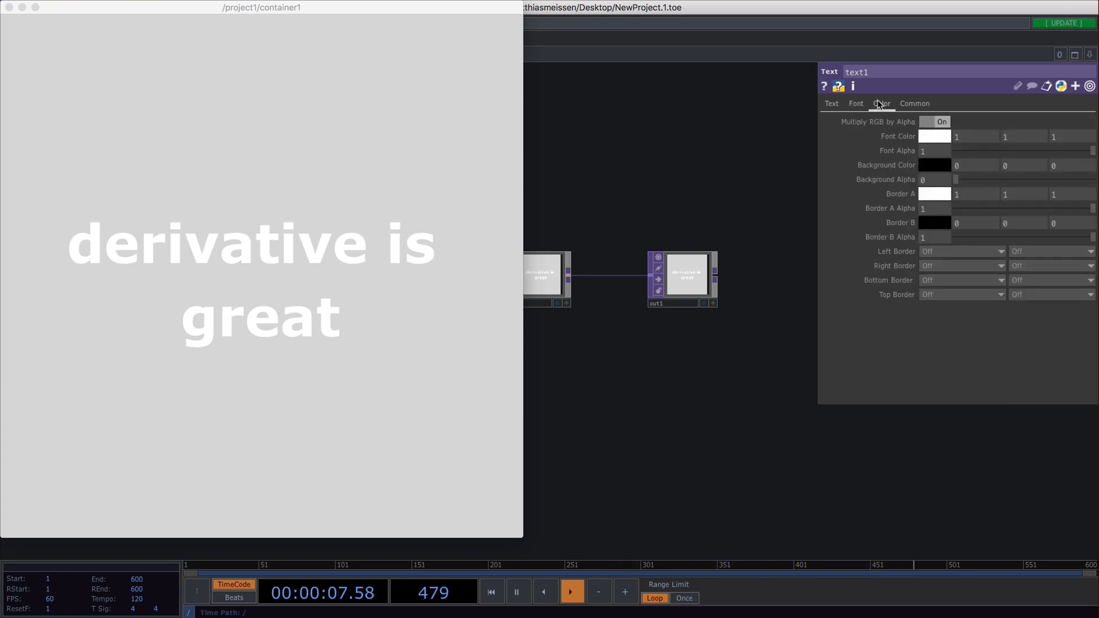
click(934, 136)
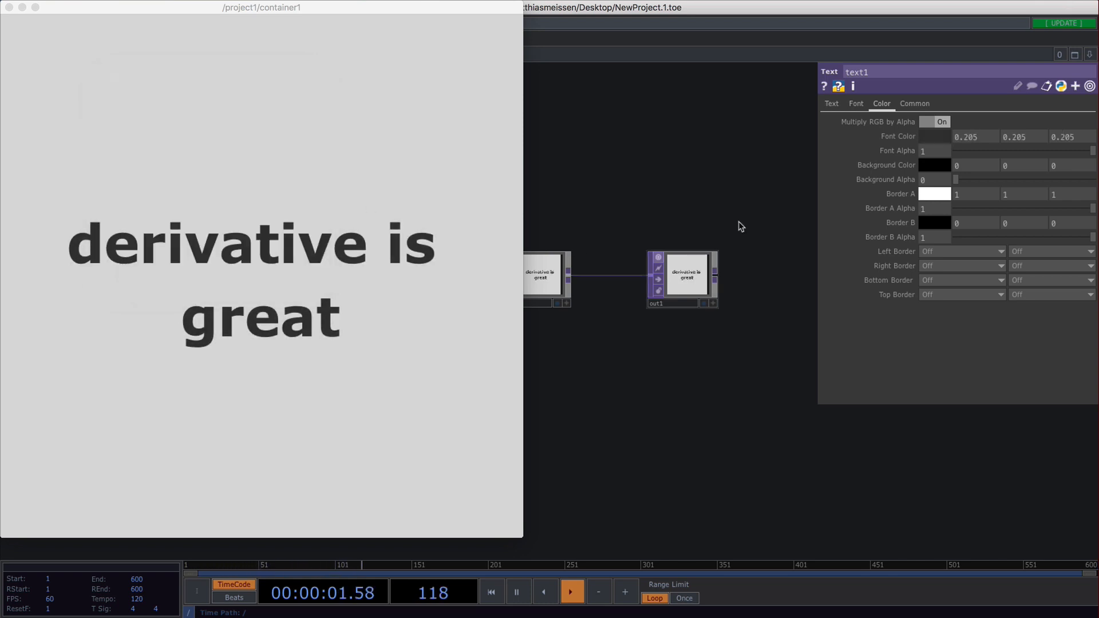
click(915, 103)
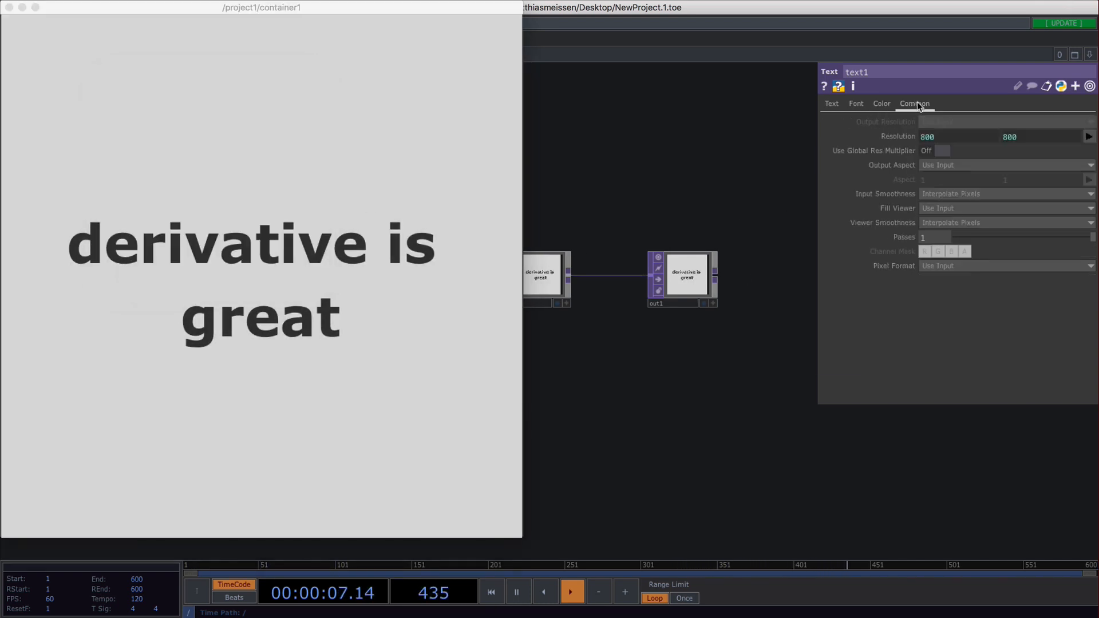
click(882, 103)
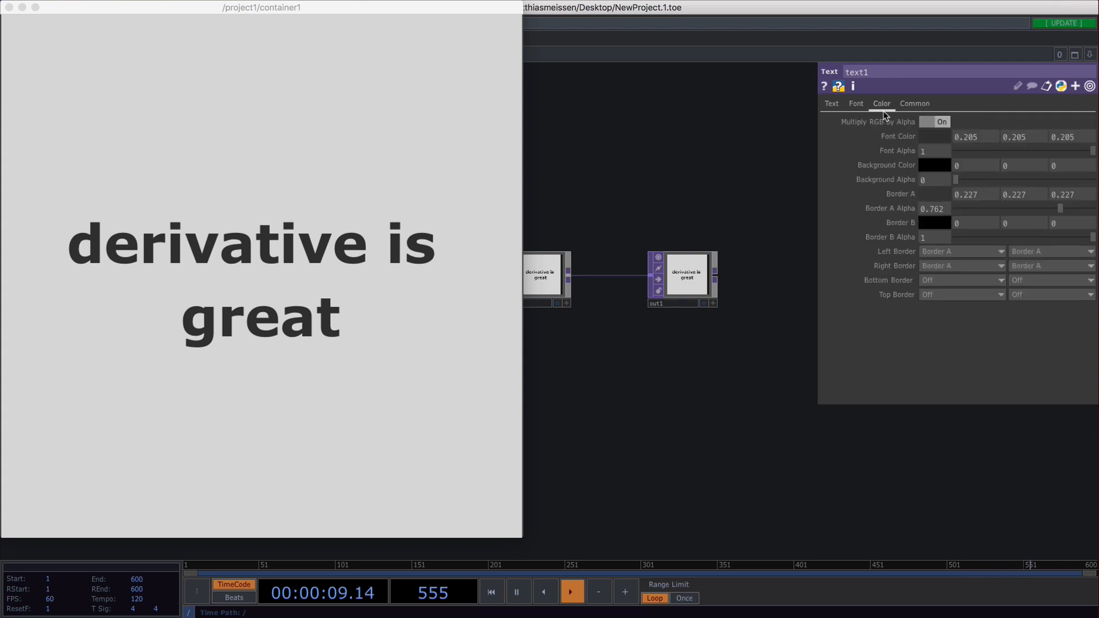
click(831, 103)
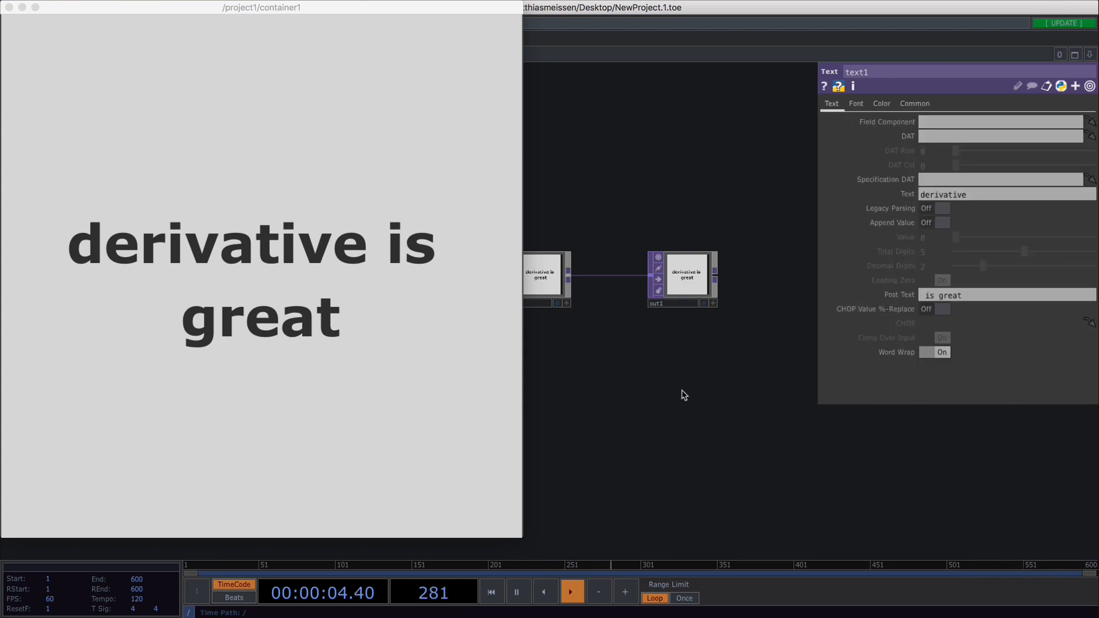